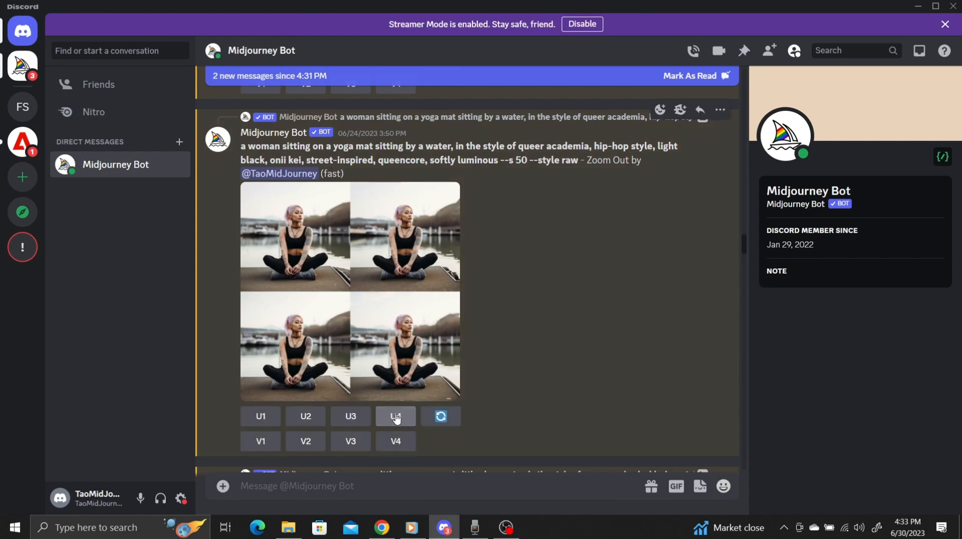
Upscale yoga image 4 (U4), then request 2x and 1.5x zoom-outs of the result
{"action": "left_click", "coordinate": [396, 417]}
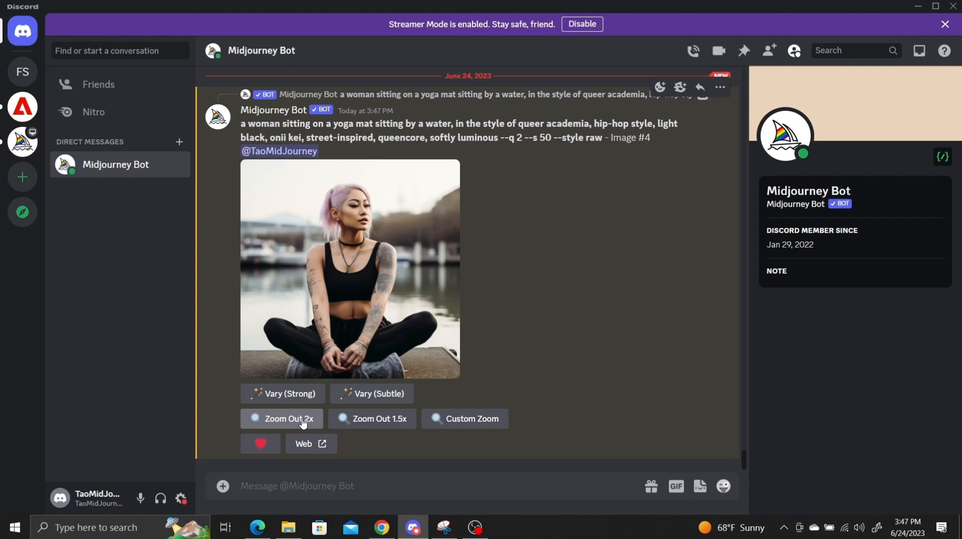
{"action": "left_click", "coordinate": [287, 419]}
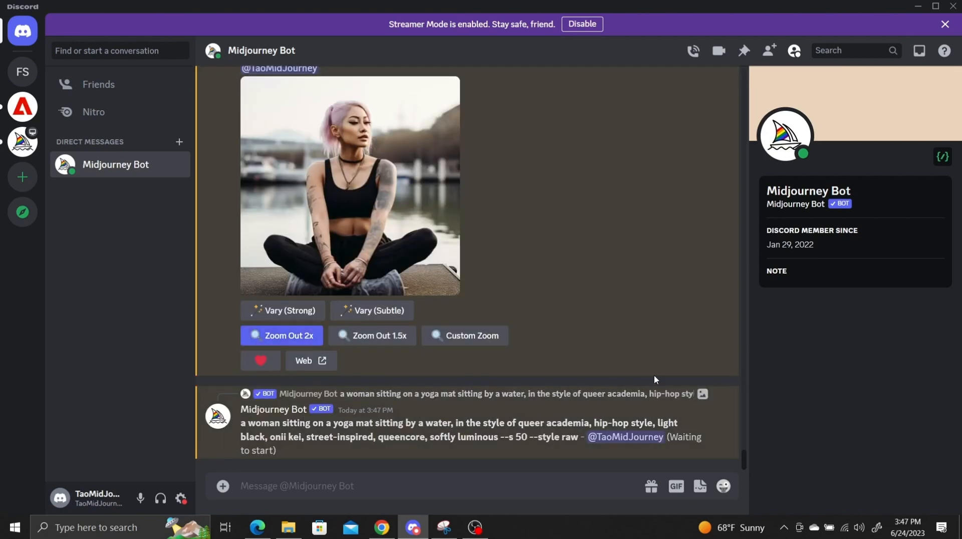
{"action": "mouse_move", "coordinate": [759, 455]}
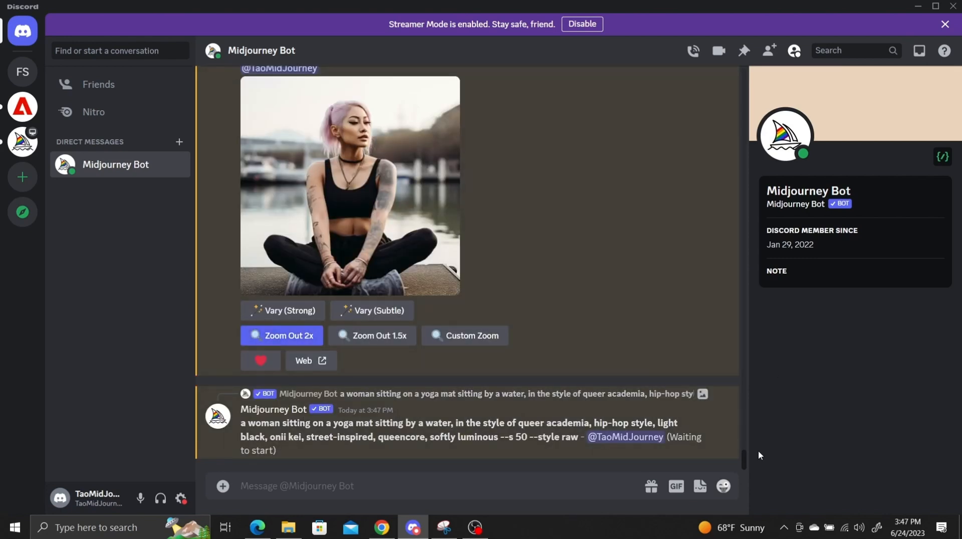
{"action": "left_click", "coordinate": [282, 336]}
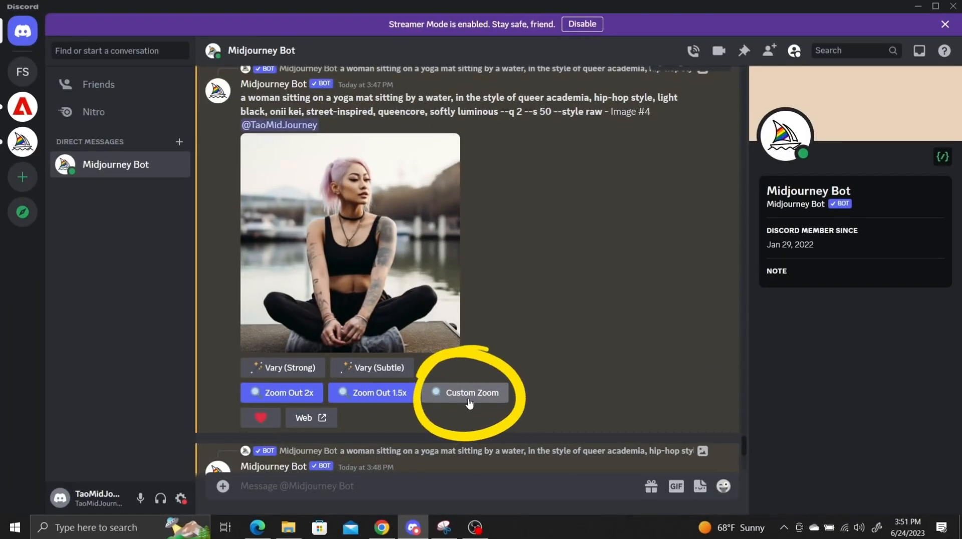
Submit a Custom Zoom of the upscaled yoga image with --zoom 1.7 and --ar 3:2
{"action": "left_click", "coordinate": [469, 392]}
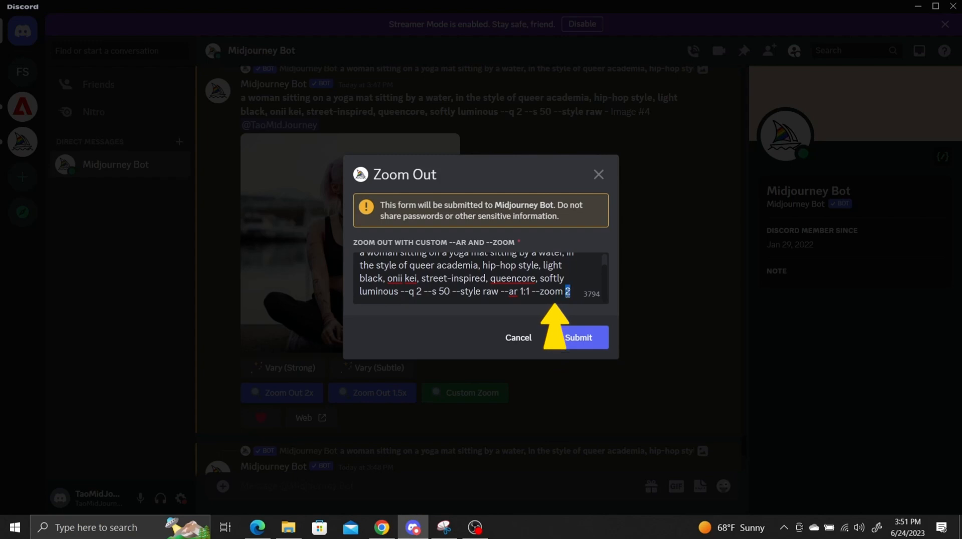
{"action": "type", "text": "1.7"}
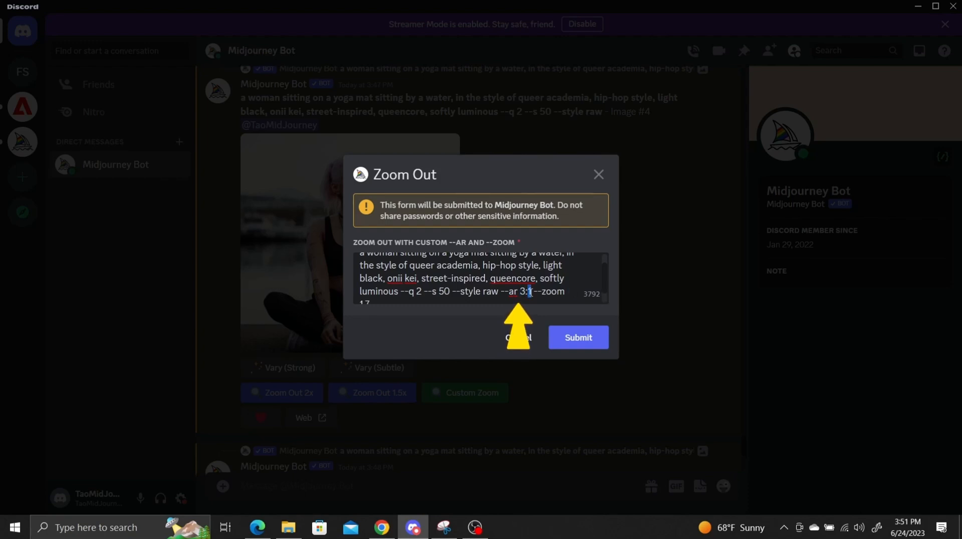
{"action": "left_click", "coordinate": [577, 337]}
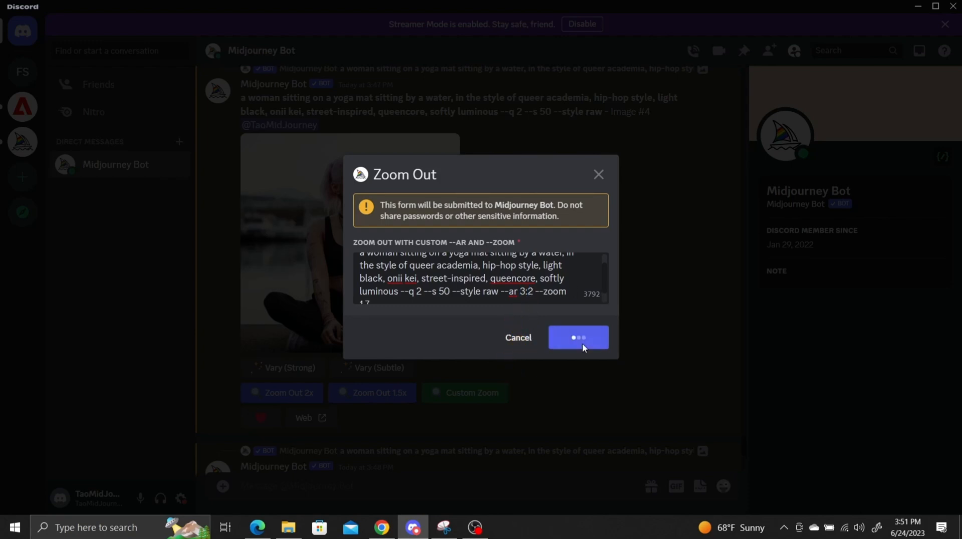
{"action": "left_click", "coordinate": [578, 338]}
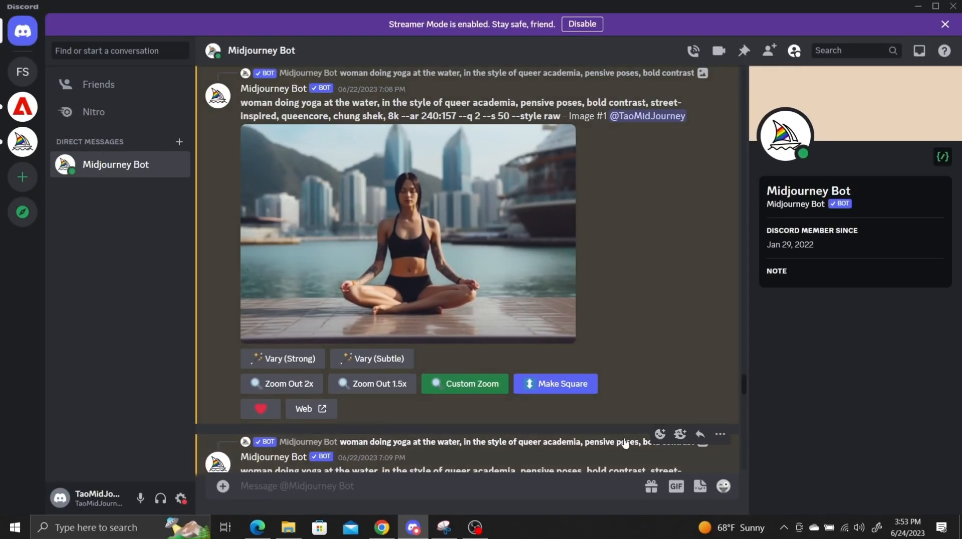
{"action": "mouse_move", "coordinate": [632, 408]}
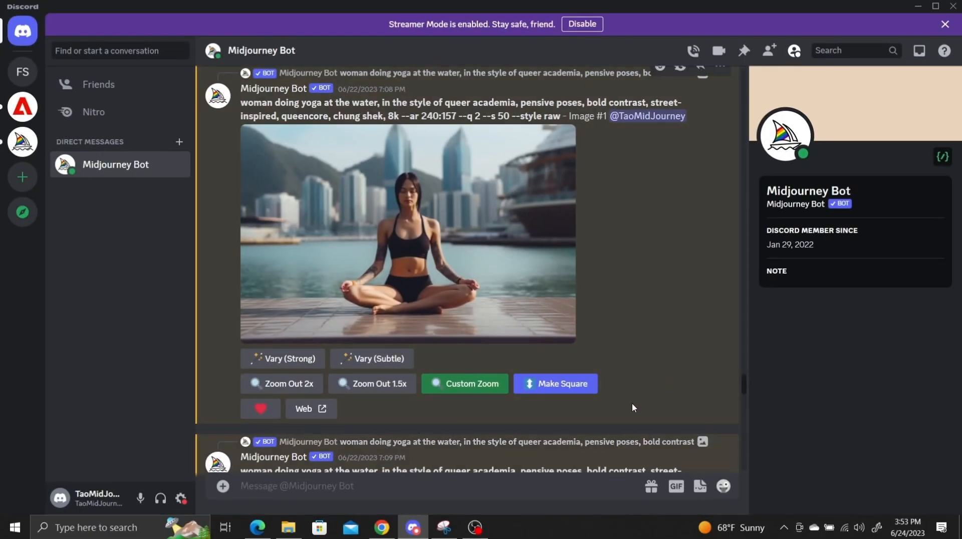
{"action": "mouse_move", "coordinate": [550, 421]}
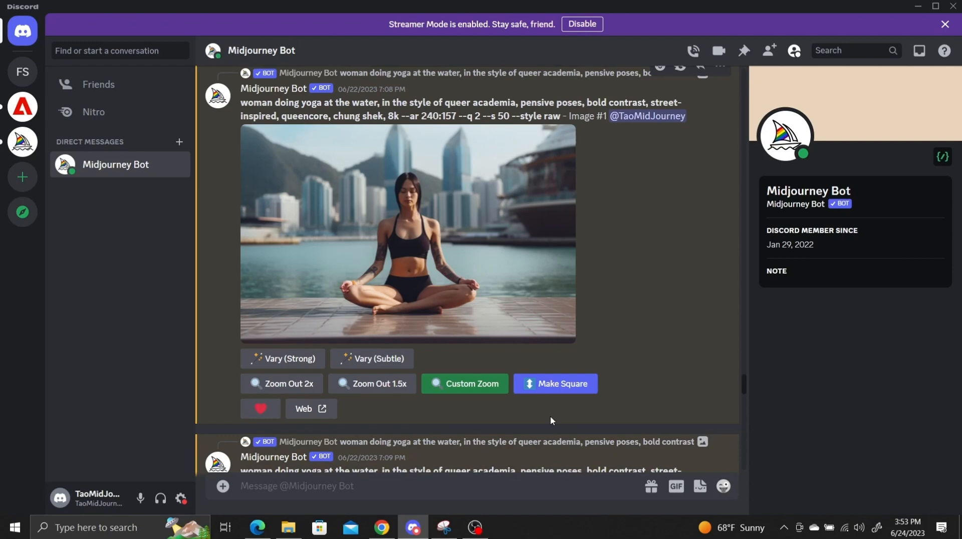
Use Make Square on the wide waterfront meditation image
{"action": "left_click", "coordinate": [555, 383]}
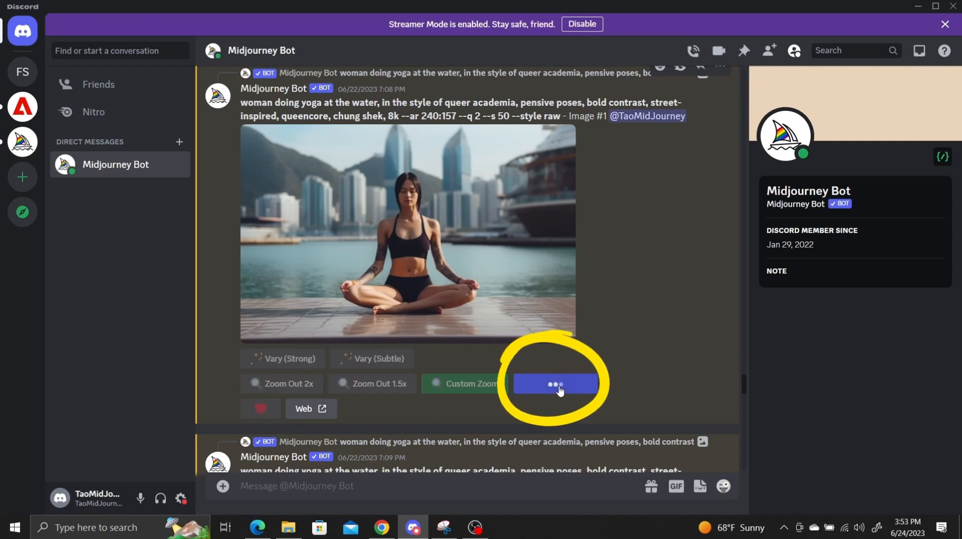
{"action": "left_click", "coordinate": [556, 383]}
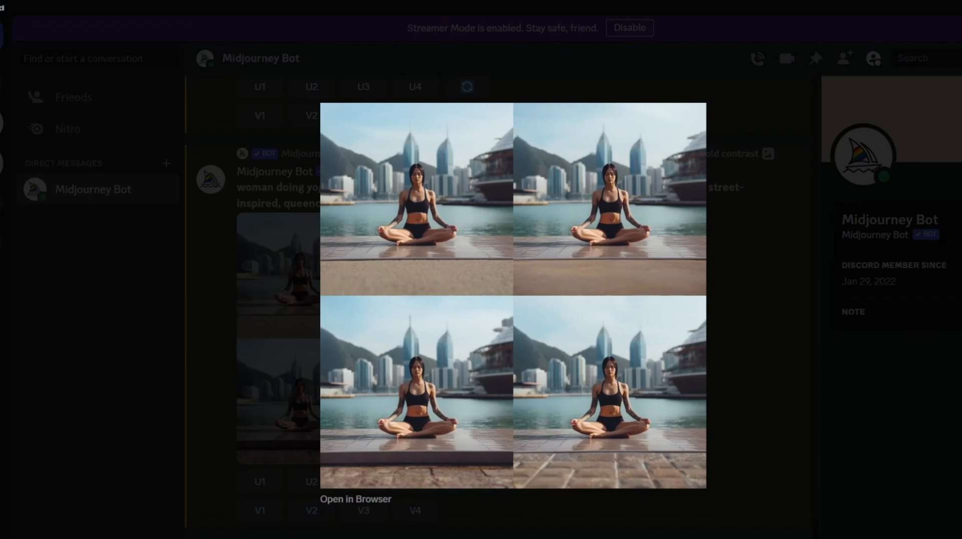